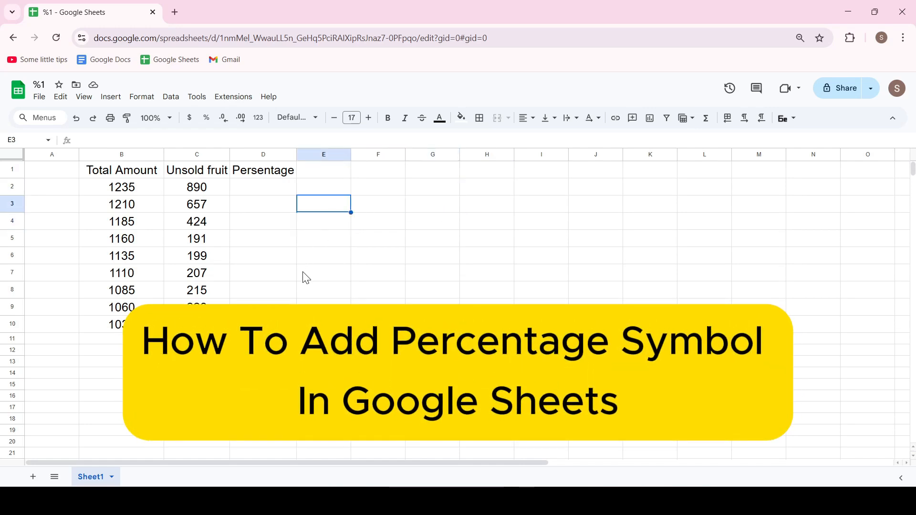
Step: Enter 25% into cell G3
{"action": "left_click", "coordinate": [378, 221]}
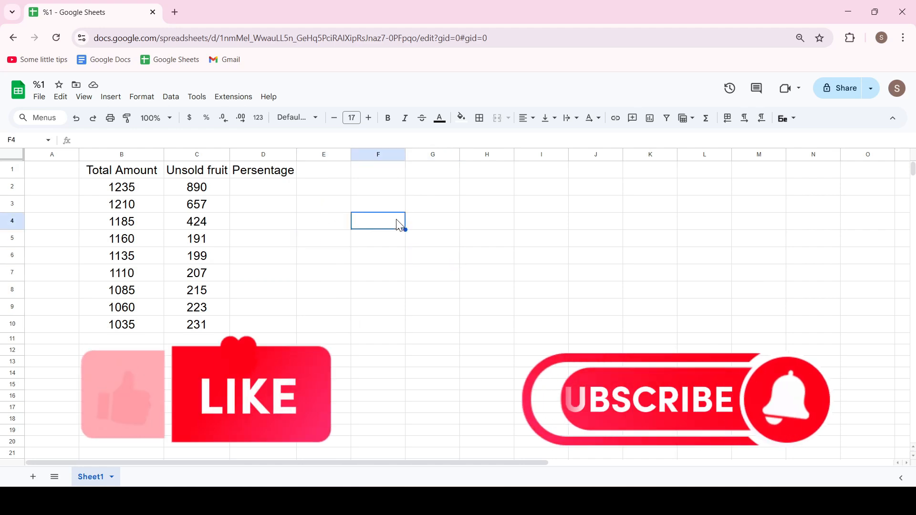
{"action": "left_click", "coordinate": [432, 203]}
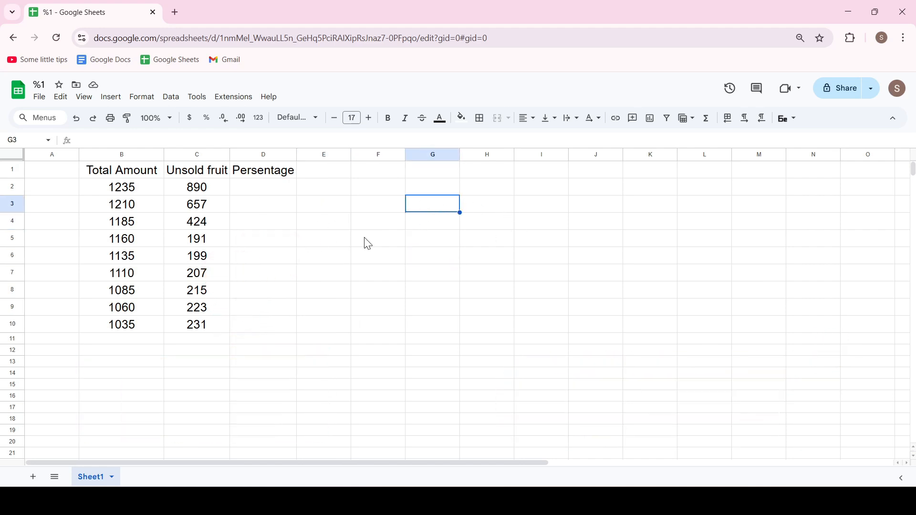
{"action": "mouse_move", "coordinate": [356, 291]}
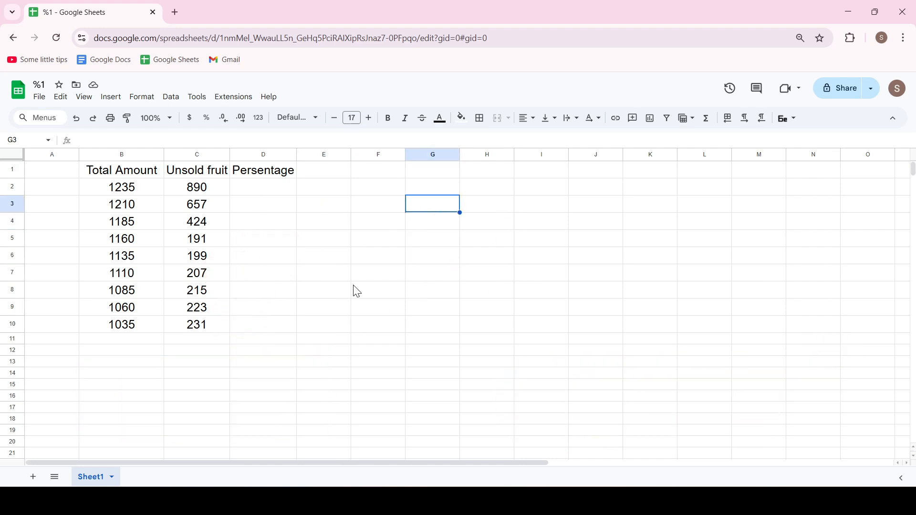
{"action": "mouse_move", "coordinate": [322, 319]}
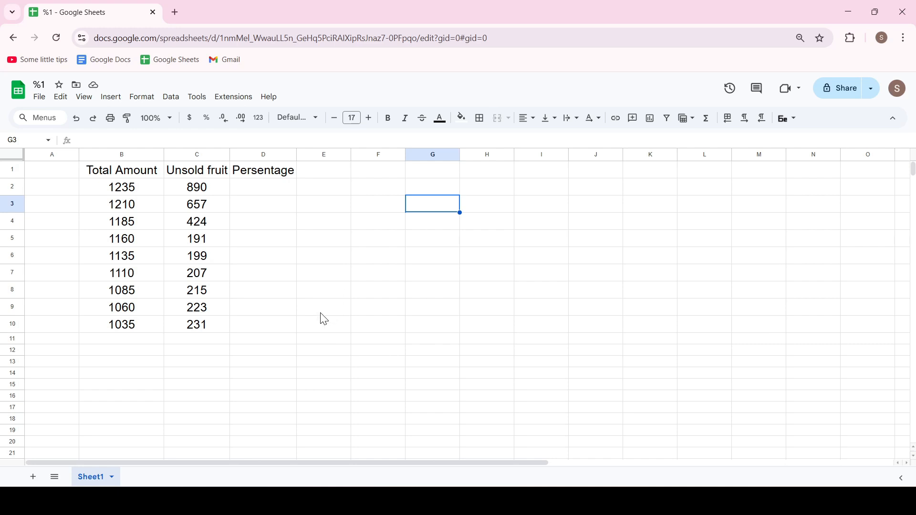
{"action": "type", "text": "25%"}
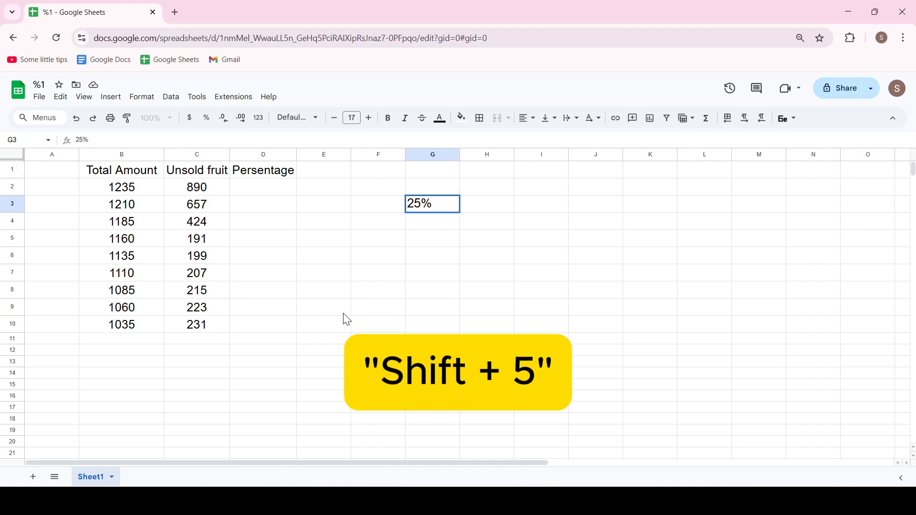
{"action": "key", "text": "Shift+5"}
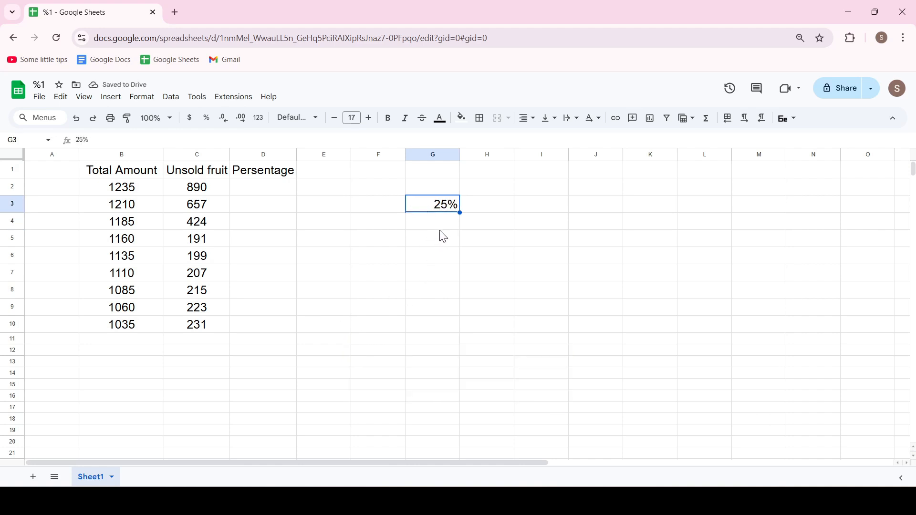
{"action": "mouse_move", "coordinate": [470, 221]}
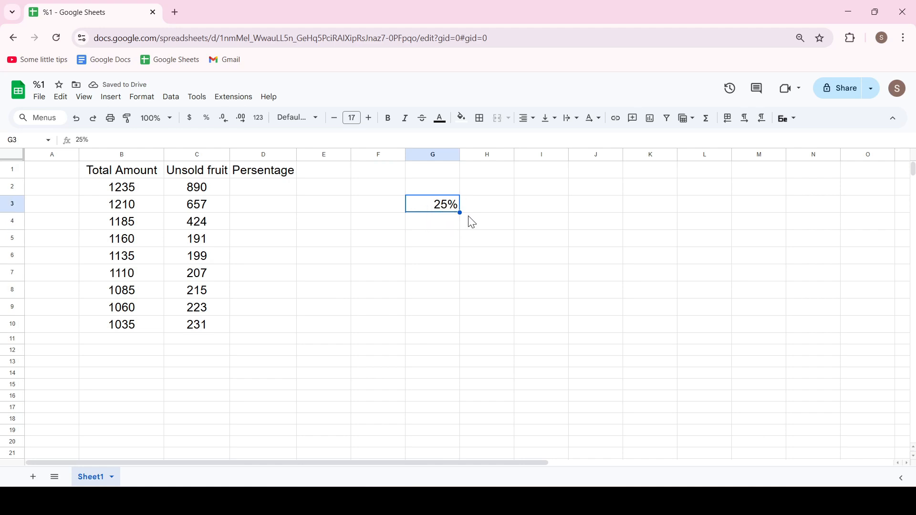
Step: Apply percent formatting to the empty Percentage cells D2:D10
{"action": "left_click", "coordinate": [324, 221]}
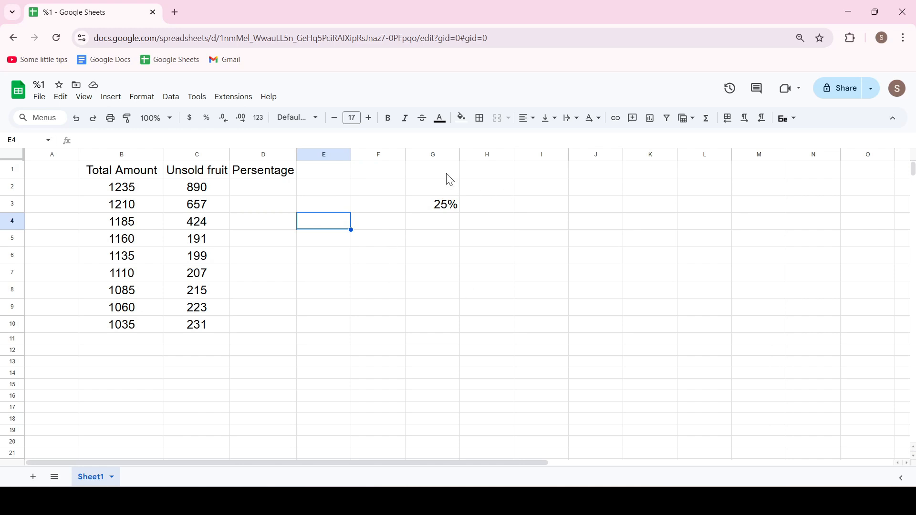
{"action": "left_click", "coordinate": [263, 187]}
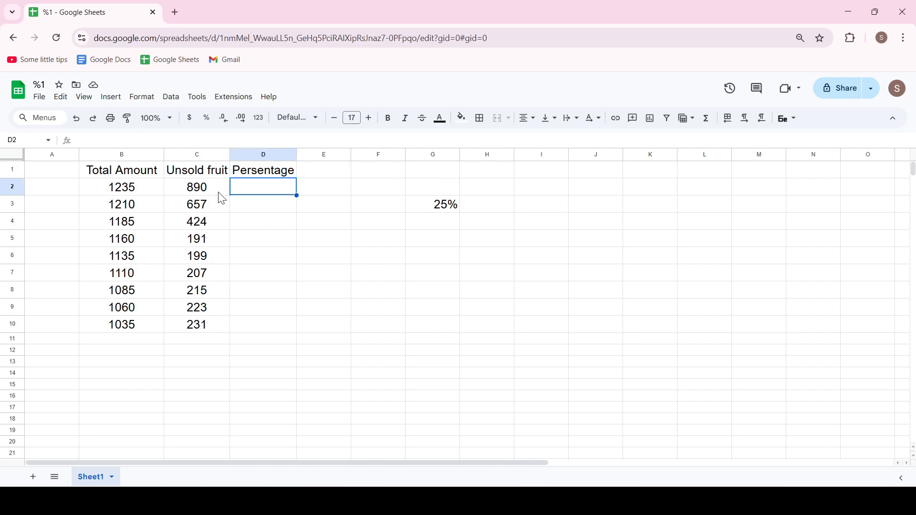
{"action": "left_click", "coordinate": [197, 170]}
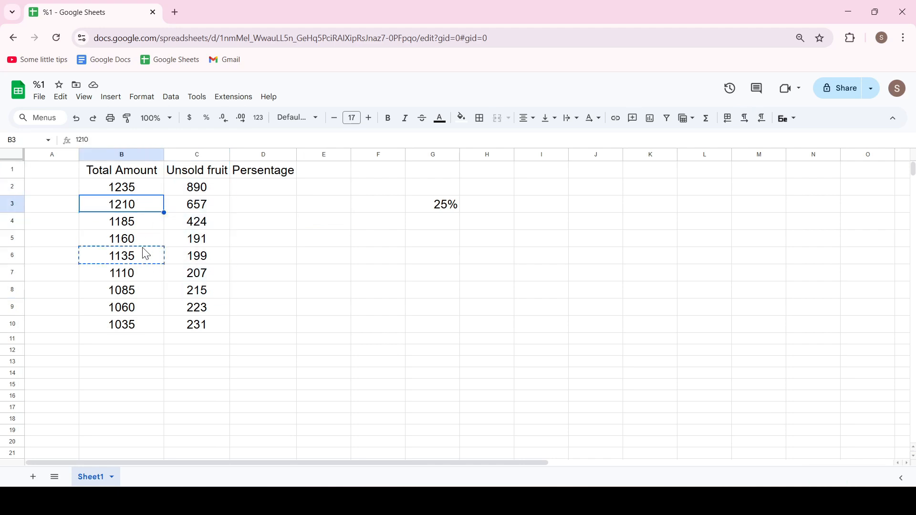
{"action": "left_click", "coordinate": [197, 204]}
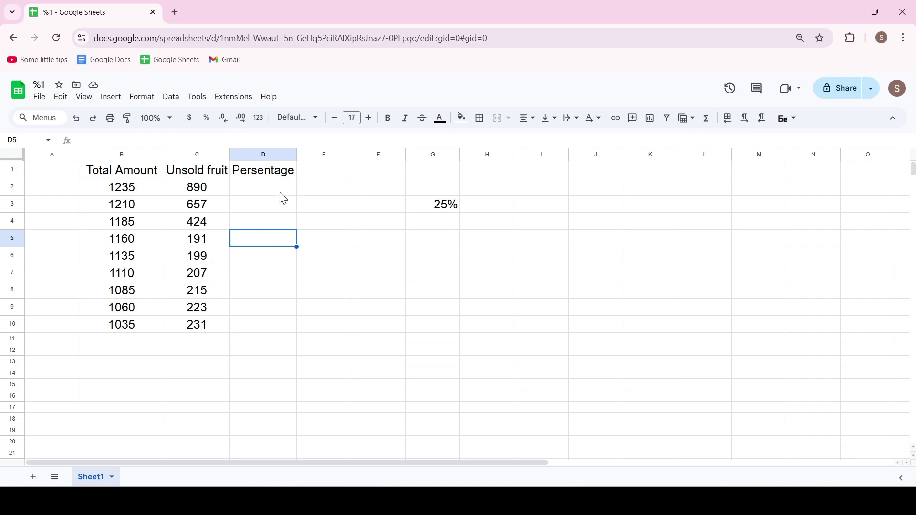
{"action": "left_click", "coordinate": [263, 187]}
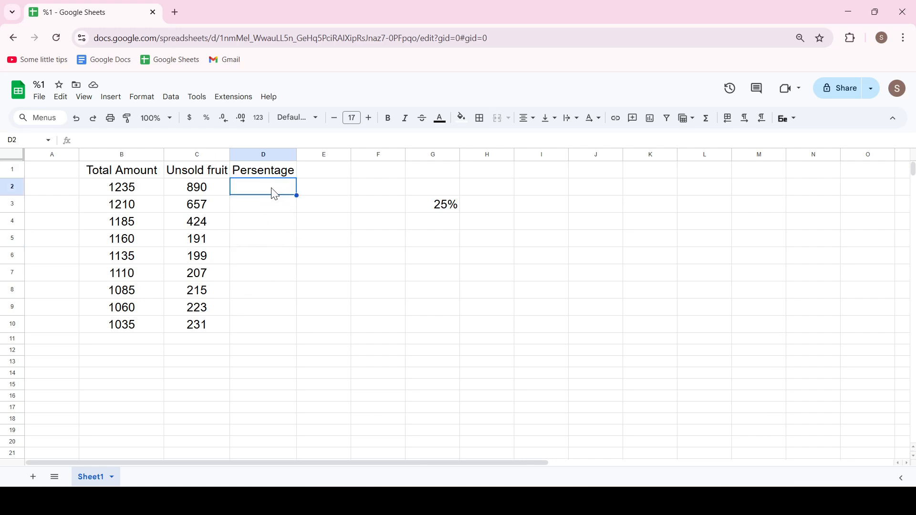
{"action": "left_click", "coordinate": [263, 273]}
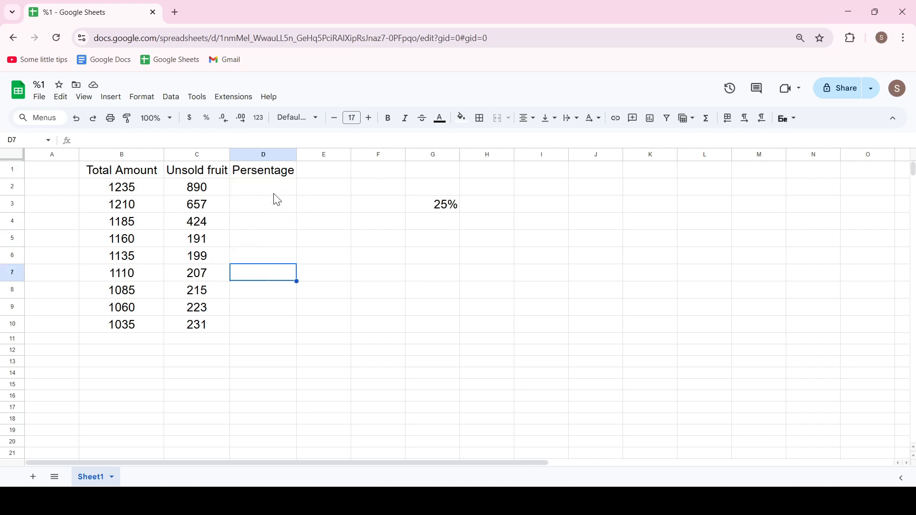
{"action": "left_click_drag", "start_coordinate": [263, 187], "coordinate": [262, 325]}
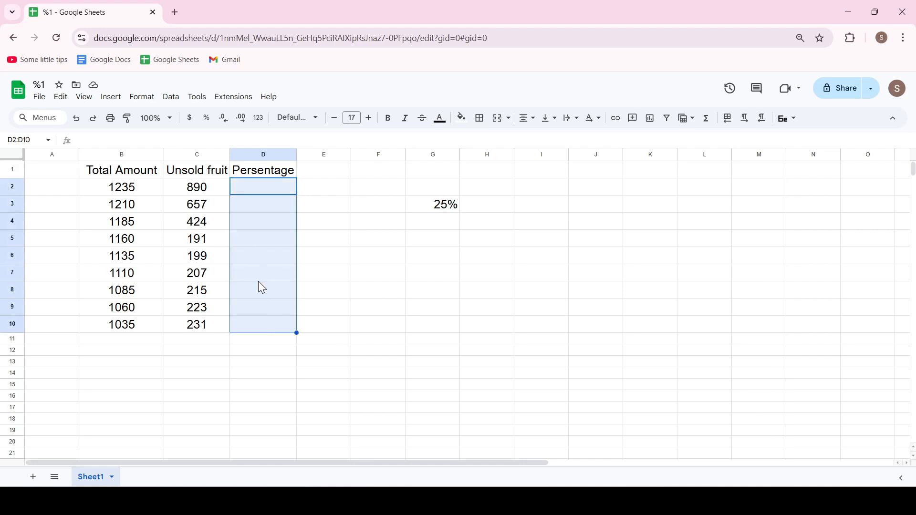
{"action": "mouse_move", "coordinate": [206, 118]}
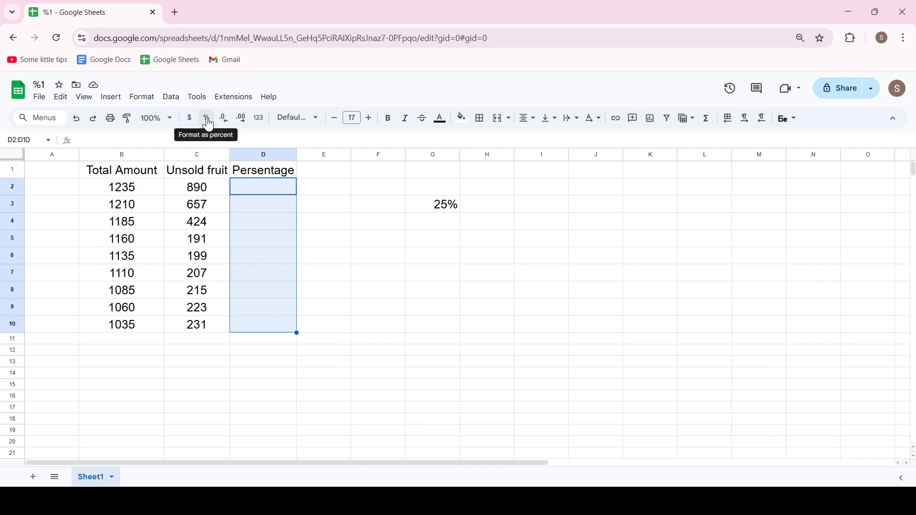
{"action": "left_click", "coordinate": [263, 186]}
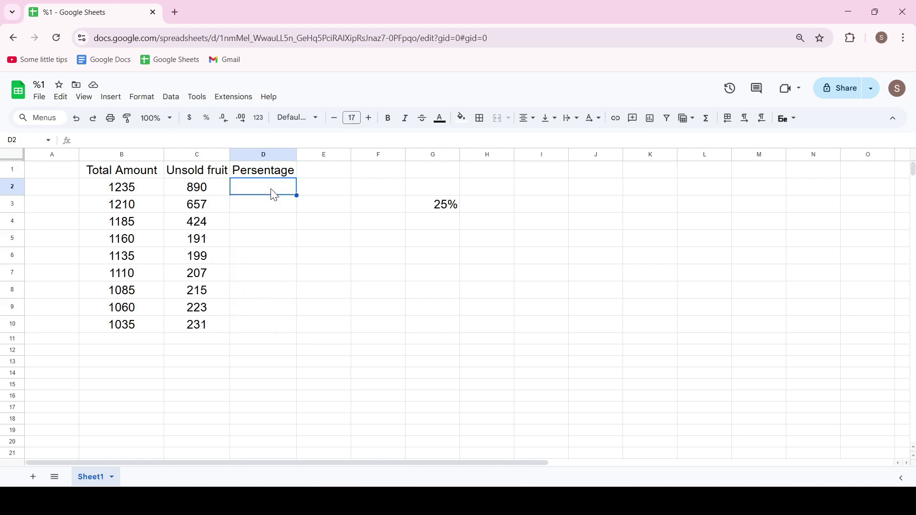
Step: Enter =C2/B2 in D2 and autofill it down to D10
{"action": "type", "text": "=C2/B2"}
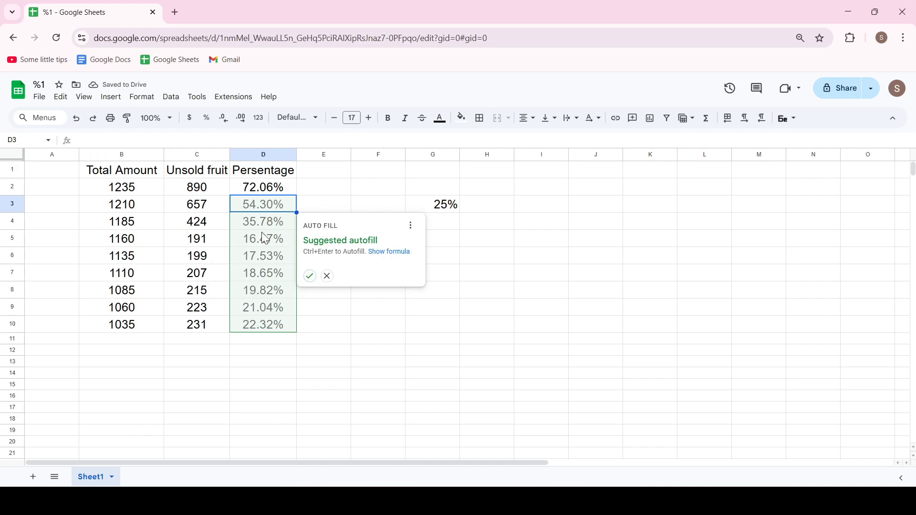
{"action": "left_click", "coordinate": [326, 276]}
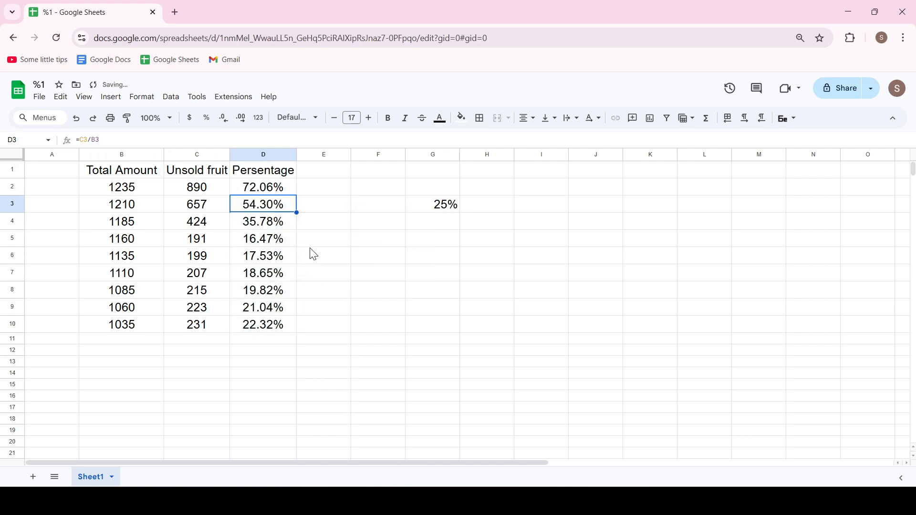
{"action": "left_click", "coordinate": [263, 256]}
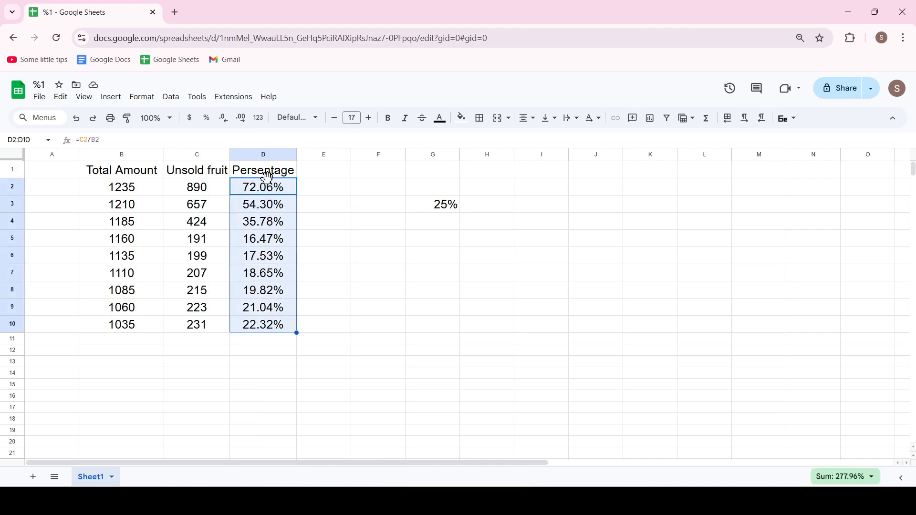
{"action": "mouse_move", "coordinate": [223, 121]}
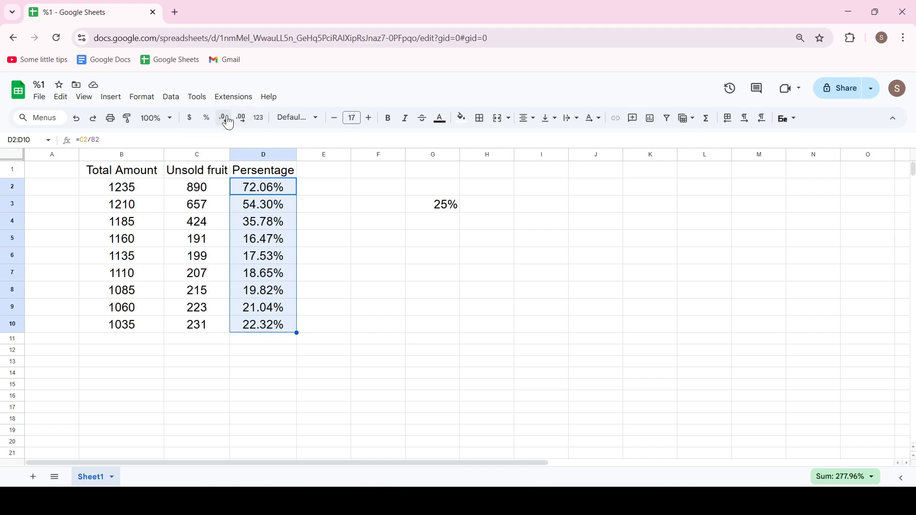
Step: Remove both decimal places so D2:D10 show whole percents, 72% down to 22%
{"action": "left_click", "coordinate": [224, 118]}
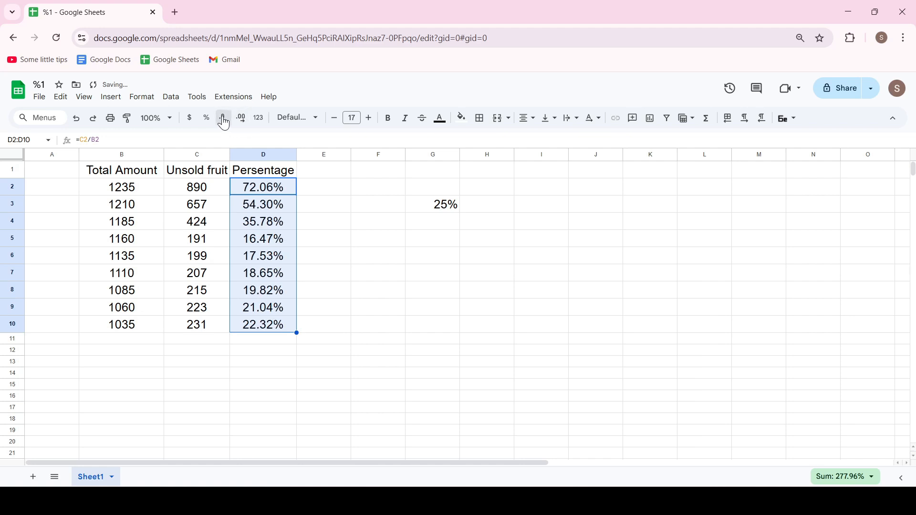
{"action": "left_click", "coordinate": [223, 118]}
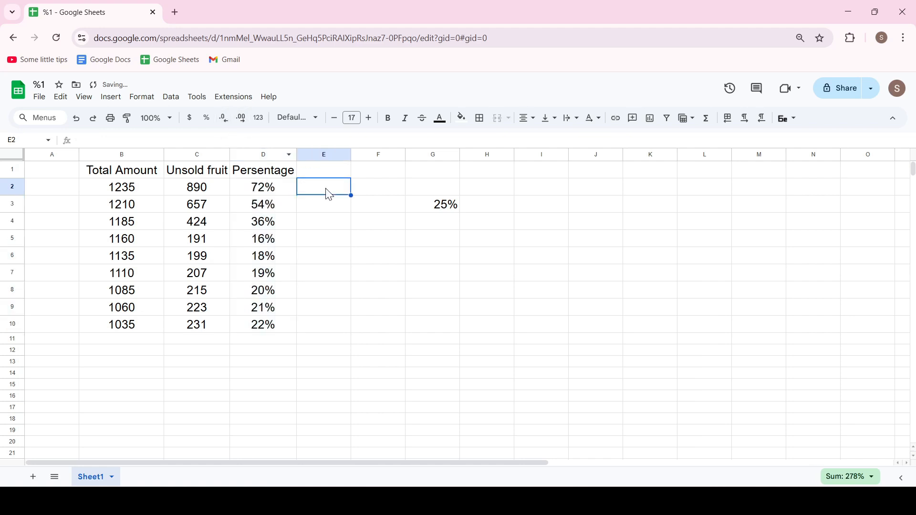
{"action": "left_click", "coordinate": [378, 220]}
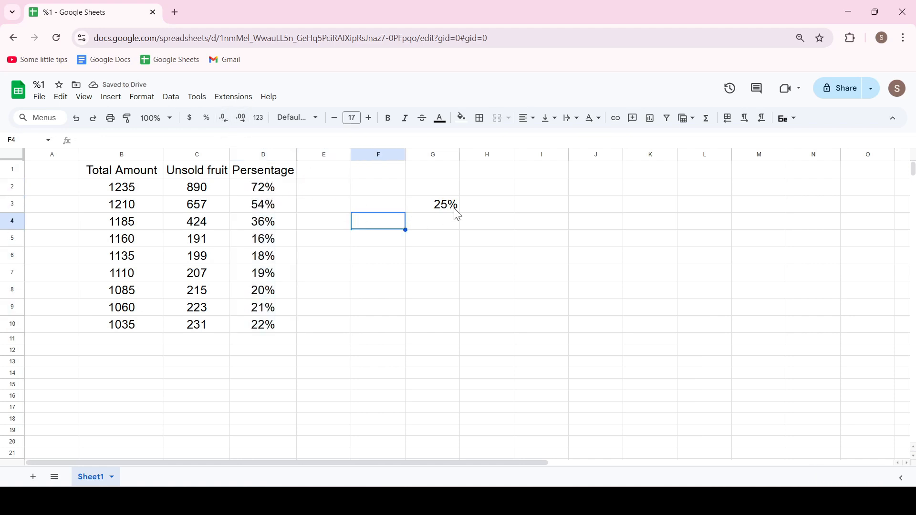